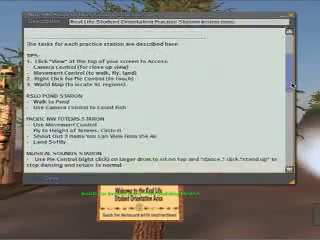
scroll(down, 3)
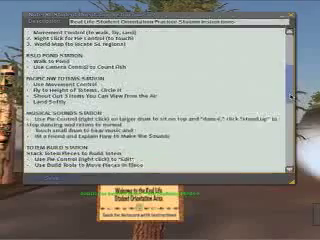
scroll(down, 3)
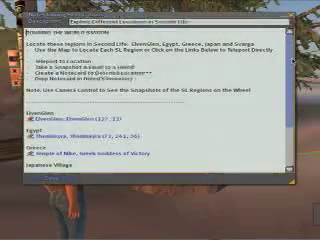
scroll(down, 3)
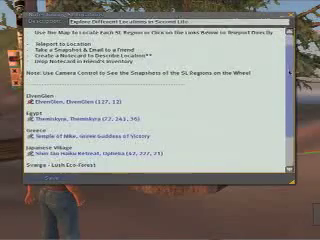
scroll(down, 3)
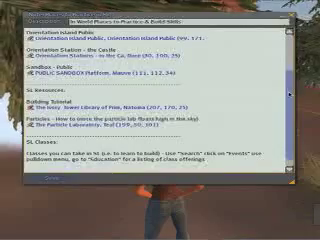
scroll(down, 3)
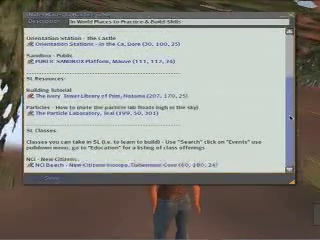